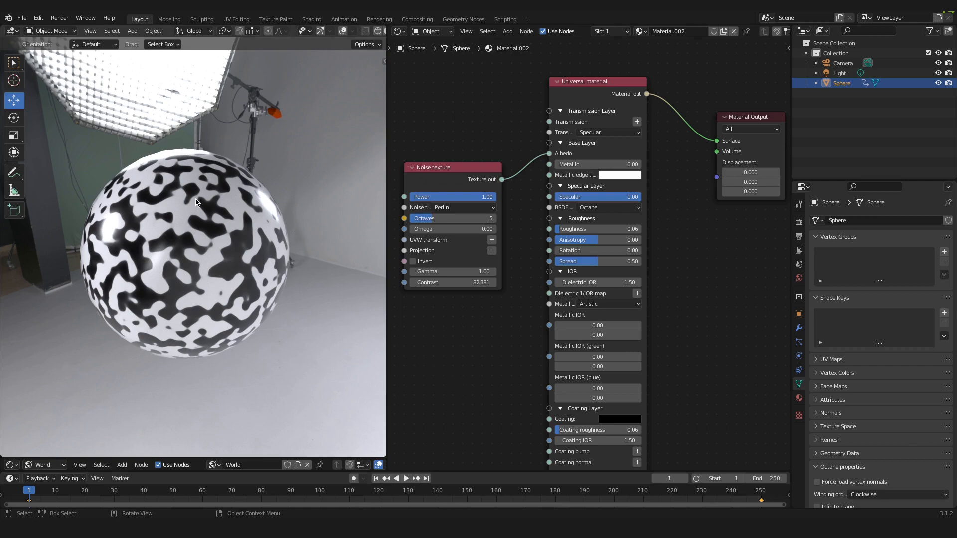
mouse_move(169, 262)
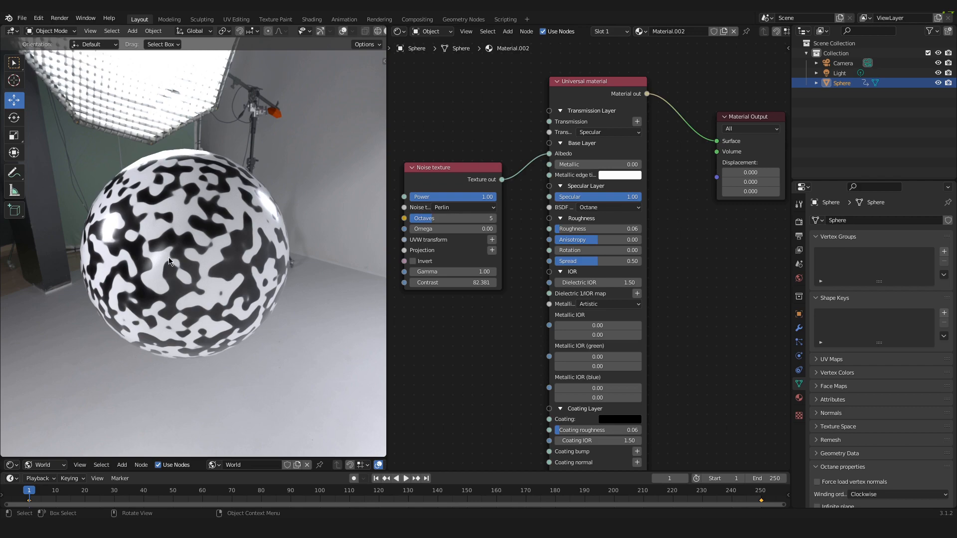
mouse_move(417, 245)
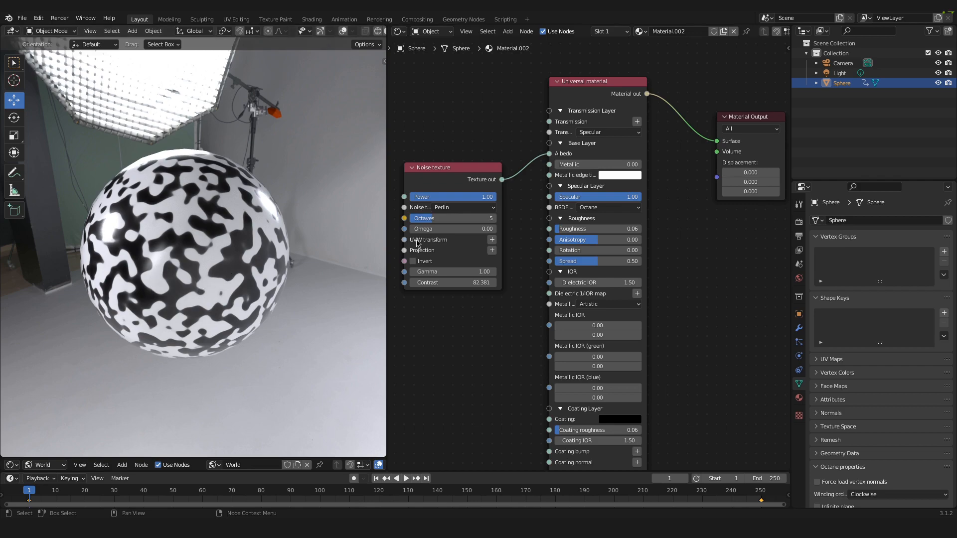
mouse_move(581, 95)
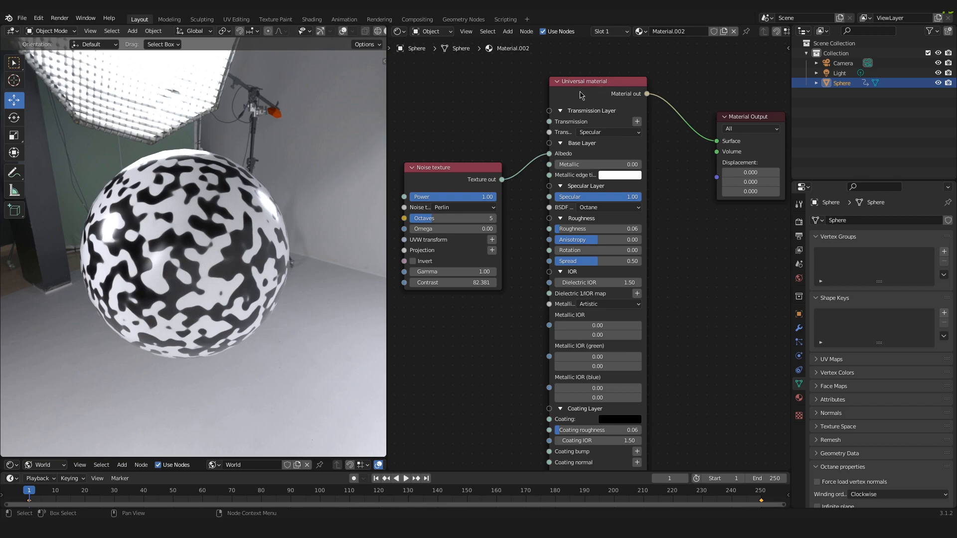
Reposition the Universal material node and raise the Noise texture node higher in the graph.
left_click_drag(598, 81, 613, 88)
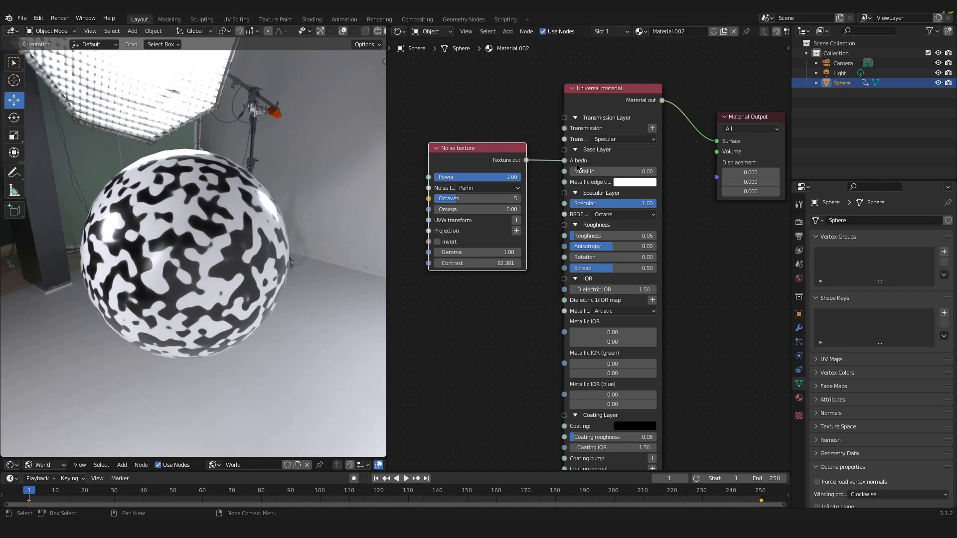
left_click_drag(457, 147, 463, 141)
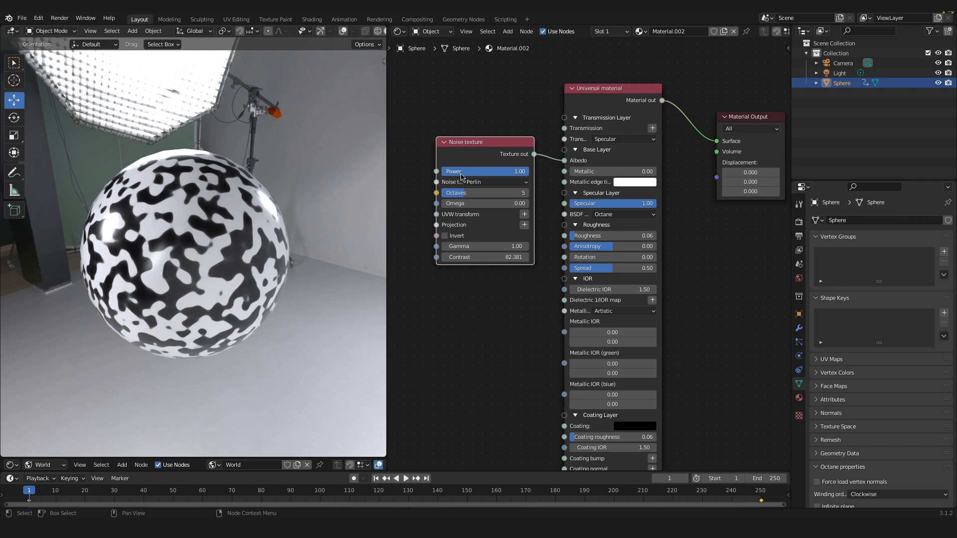
left_click_drag(485, 142, 469, 109)
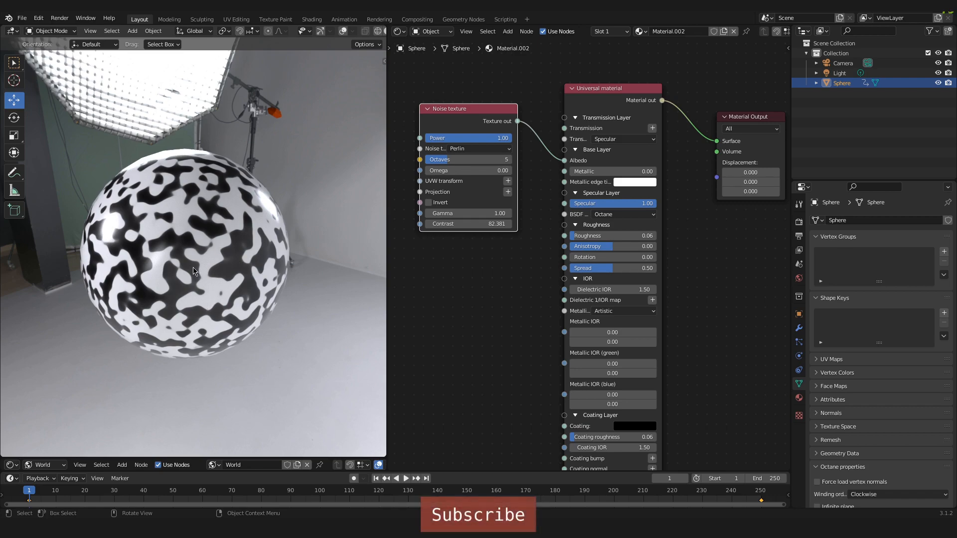
mouse_move(110, 426)
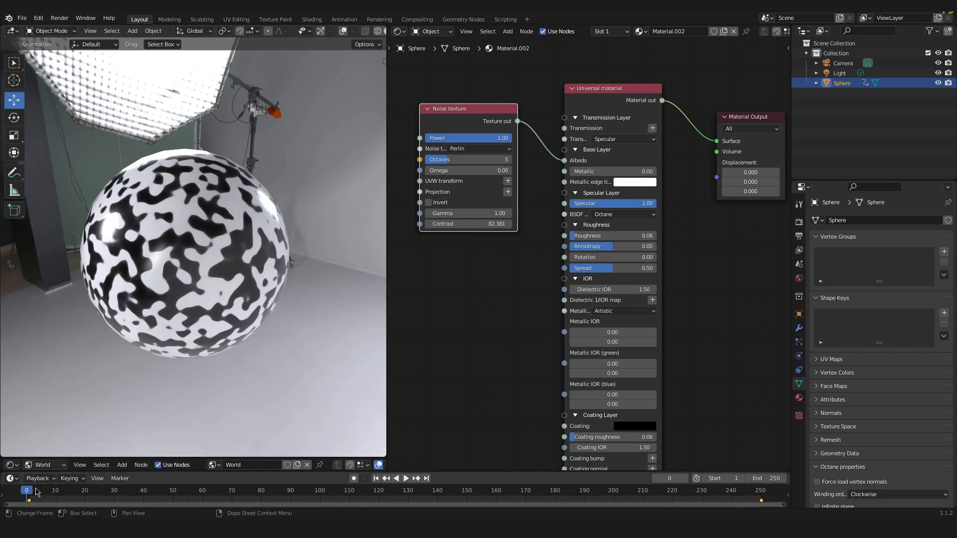
Preview the sphere's rotation animation from the first frame and pause it at frame 116.
left_click(405, 477)
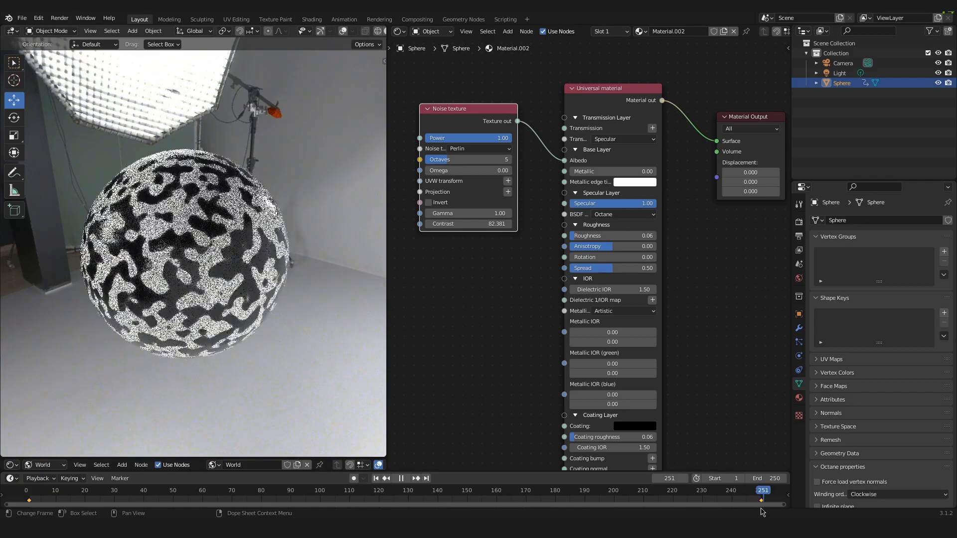
left_click(745, 490)
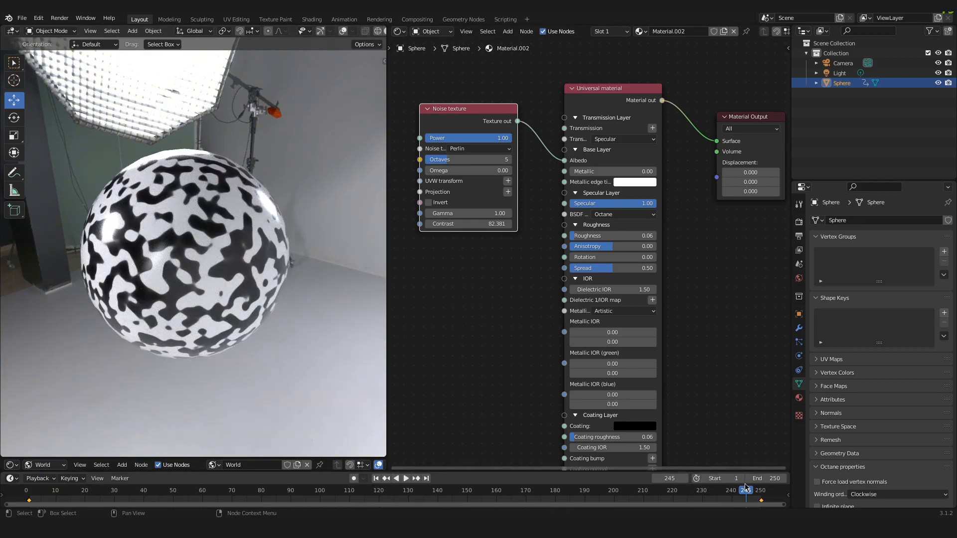
left_click(376, 479)
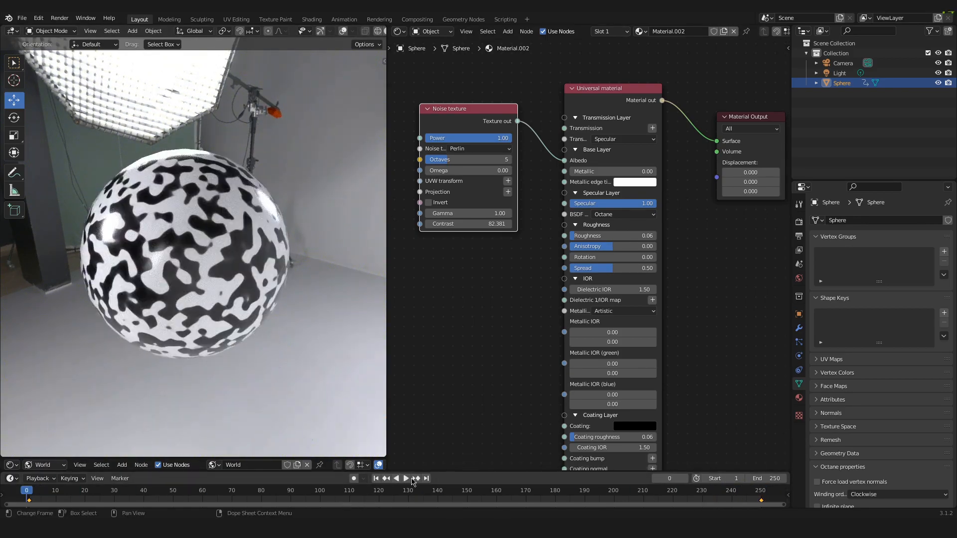
left_click(406, 479)
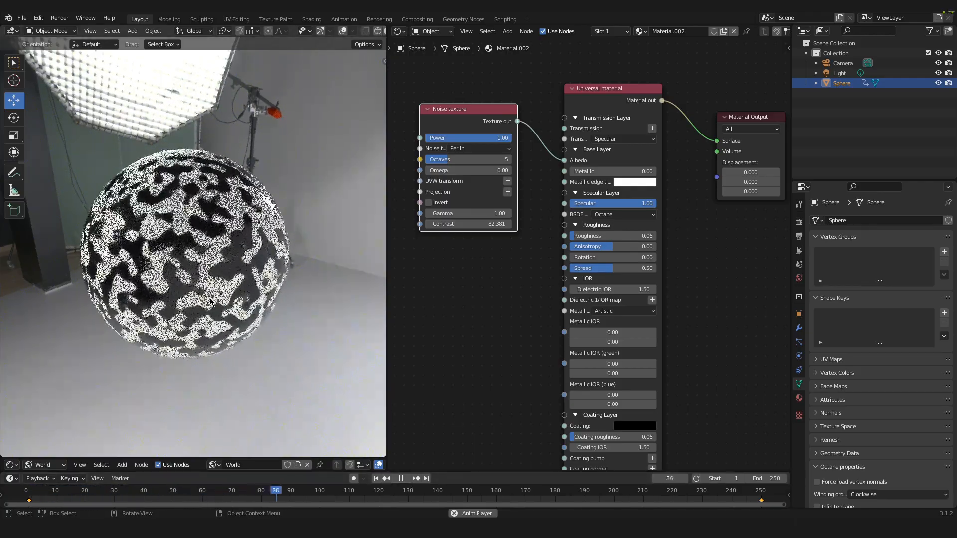
left_click(401, 479)
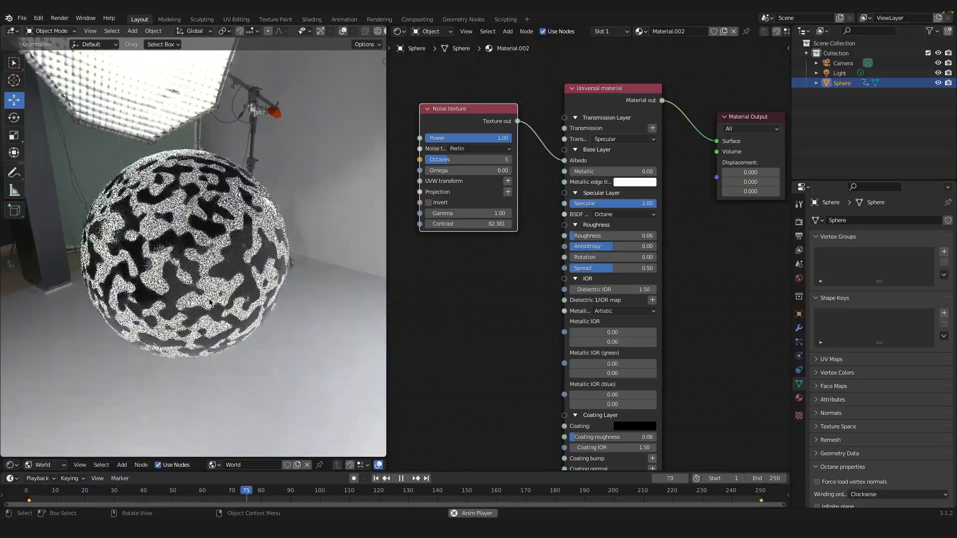
left_click(406, 479)
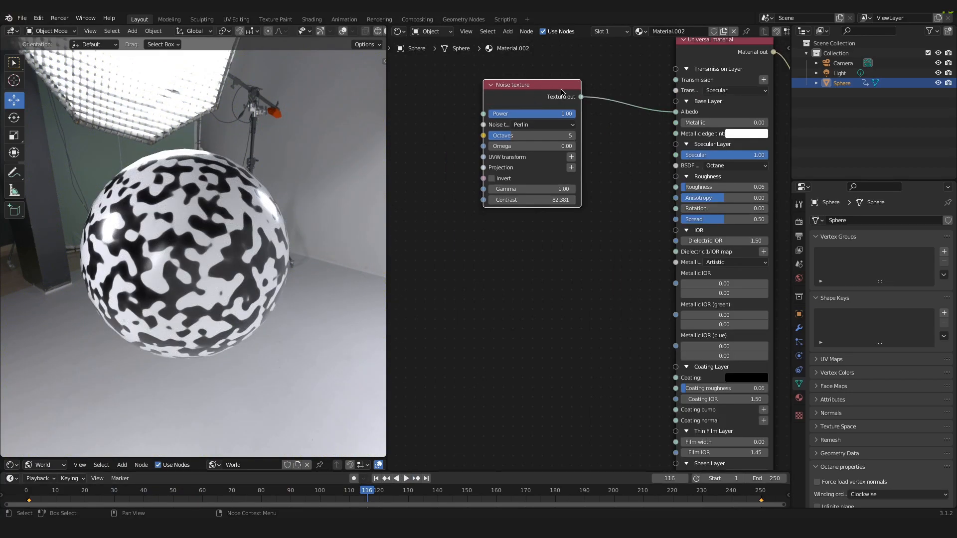
mouse_move(684, 114)
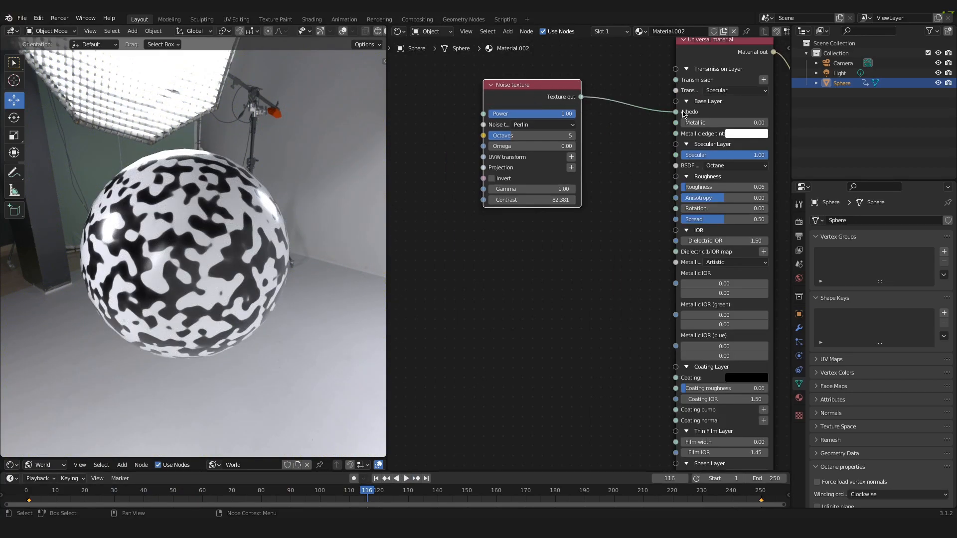
mouse_move(681, 368)
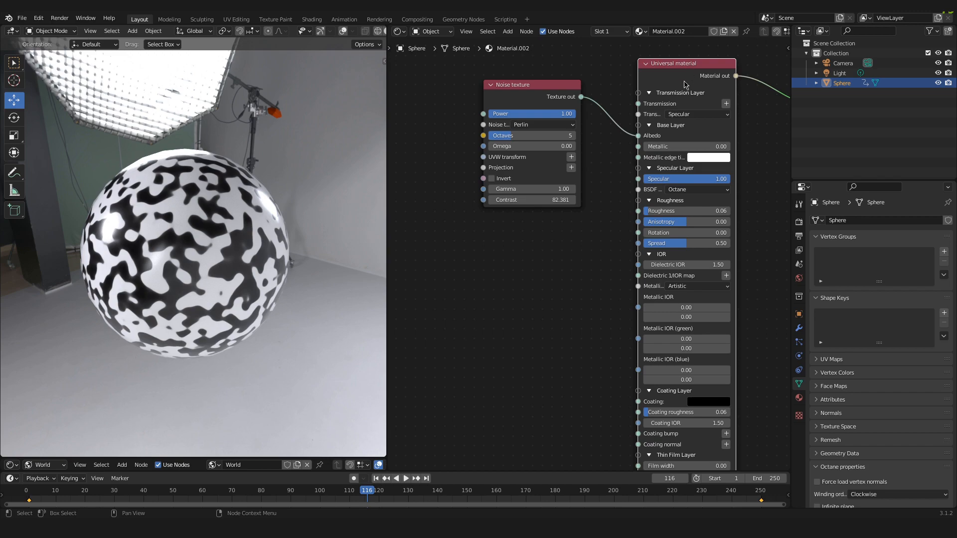
Shift the Noise texture node slightly down, just left of the Universal material node.
left_click_drag(513, 83, 533, 95)
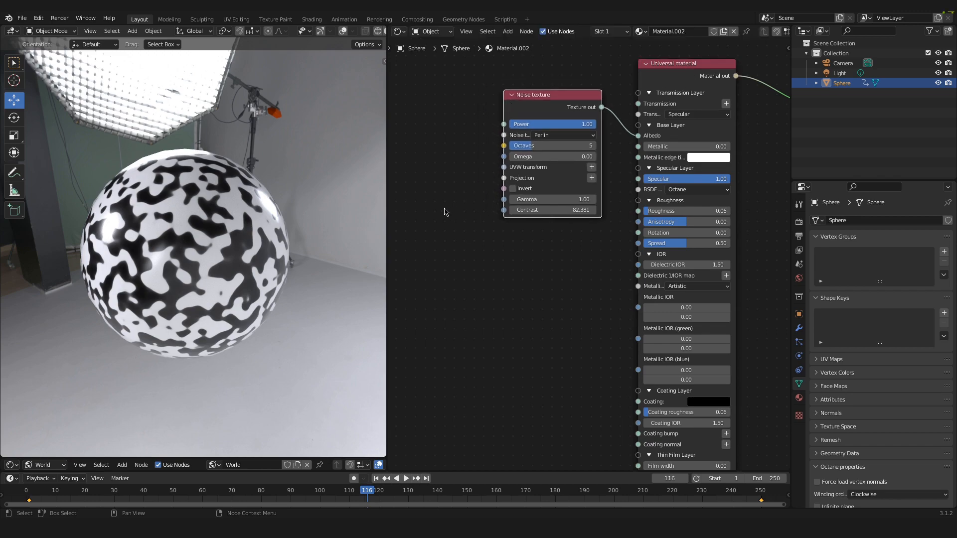
mouse_move(488, 232)
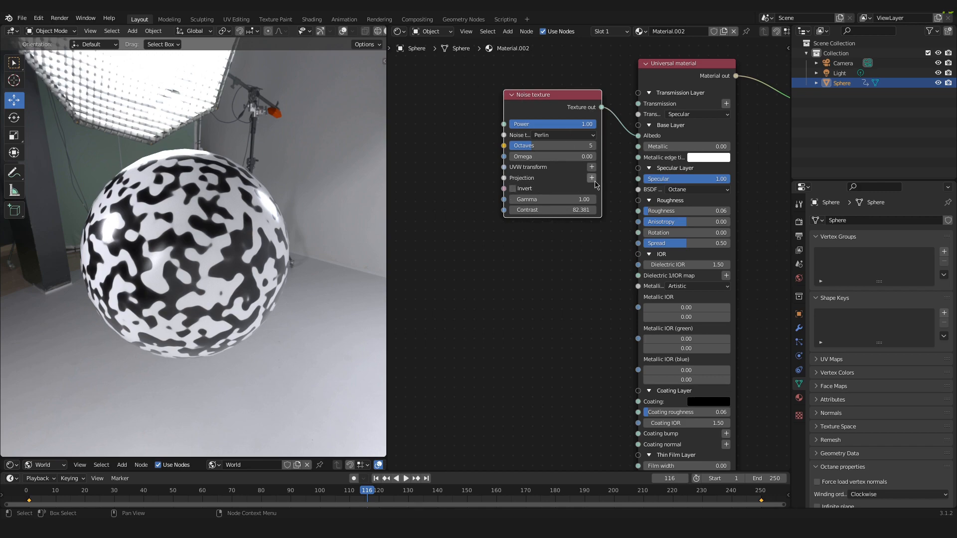
mouse_move(591, 178)
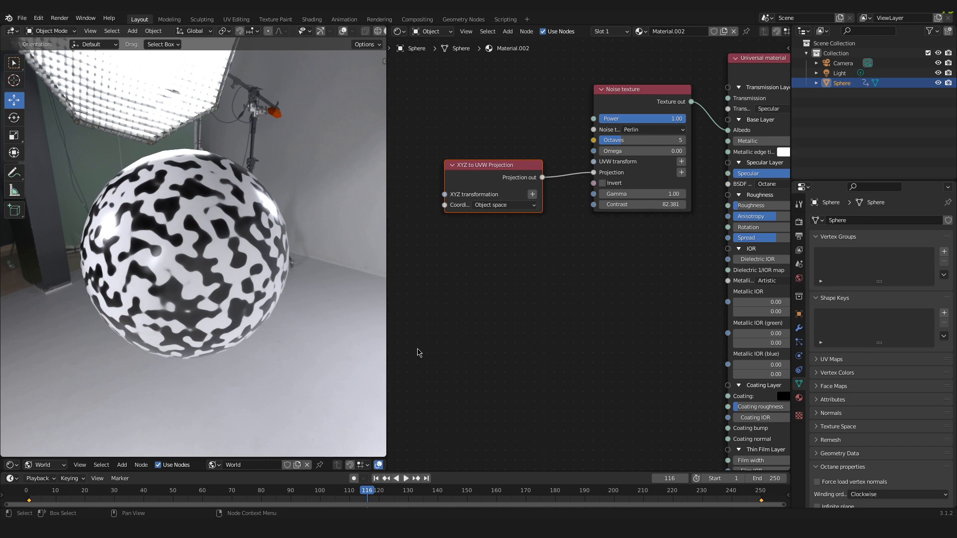
mouse_move(585, 231)
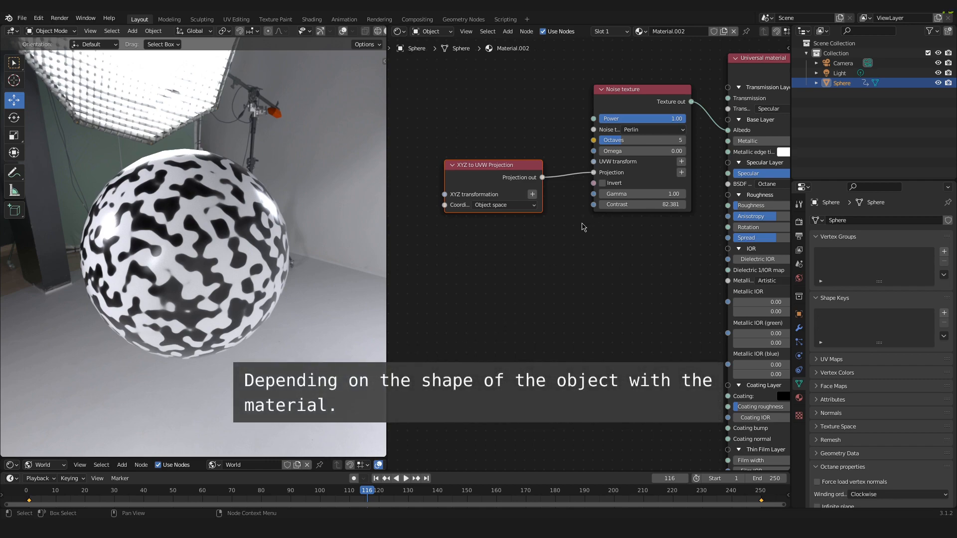
mouse_move(562, 245)
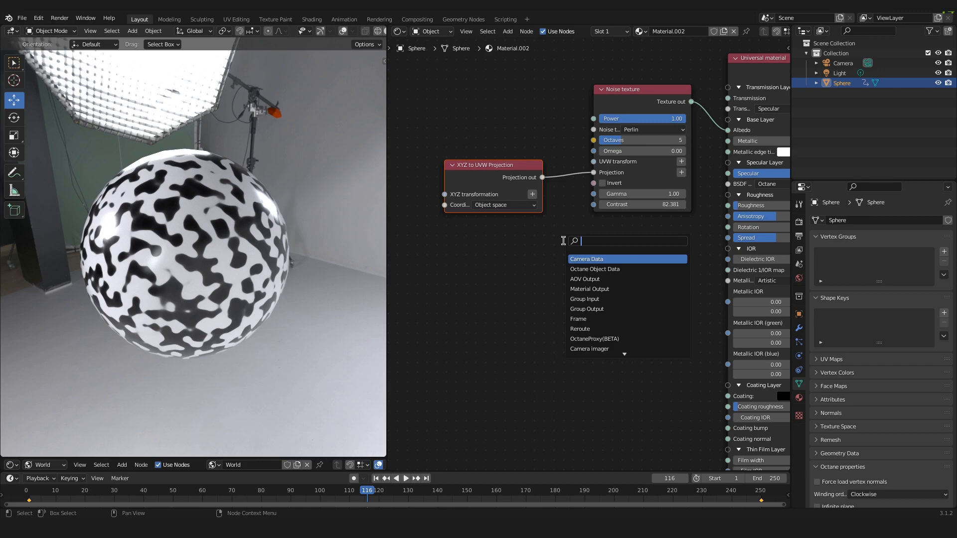
Add a Box Projection node in Object space below the XYZ node and wire it to the Noise texture's Projection socket.
left_click(589, 259)
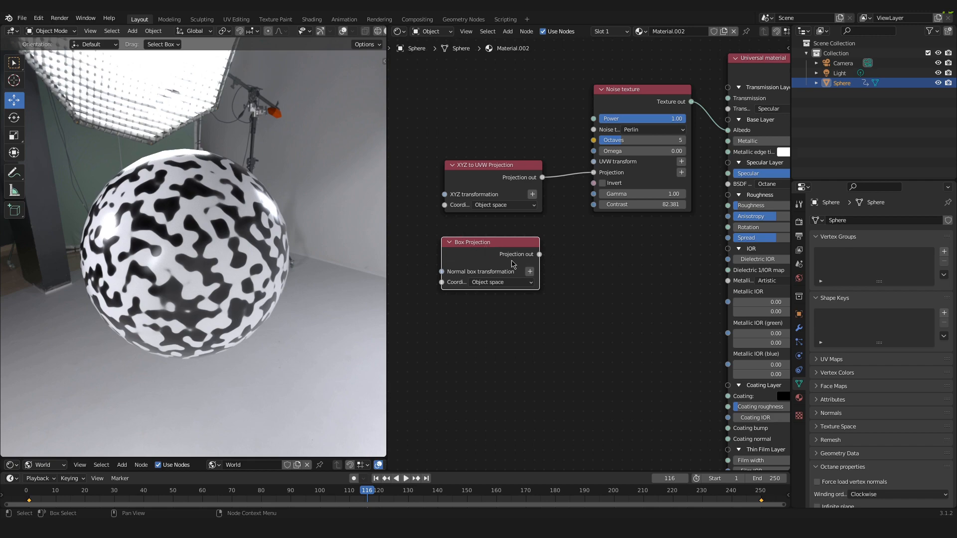
mouse_move(530, 271)
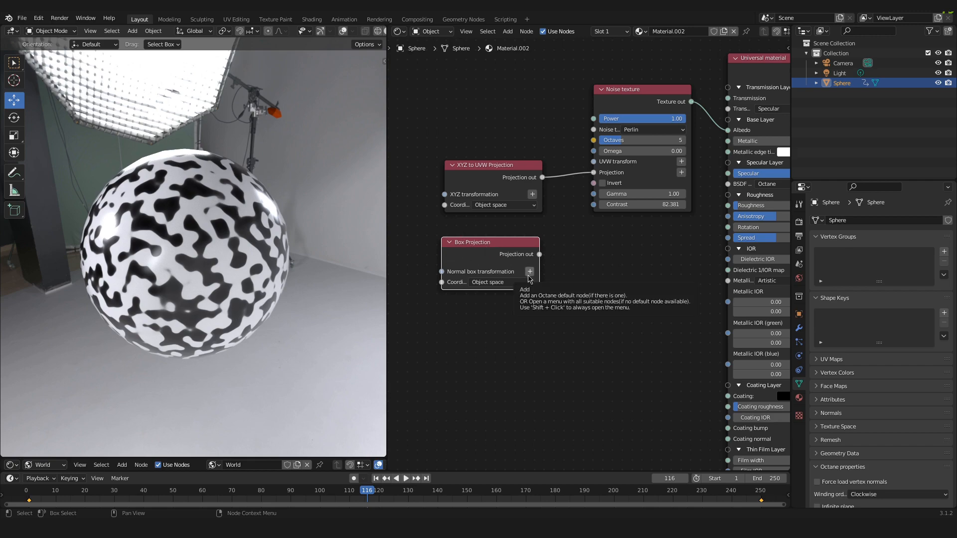
left_click_drag(491, 241, 507, 238)
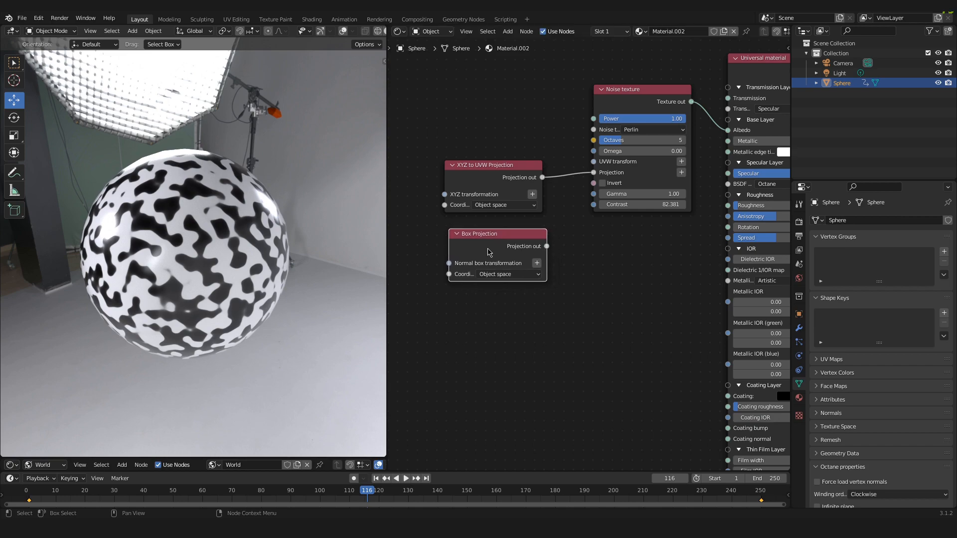
left_click_drag(545, 246, 563, 222)
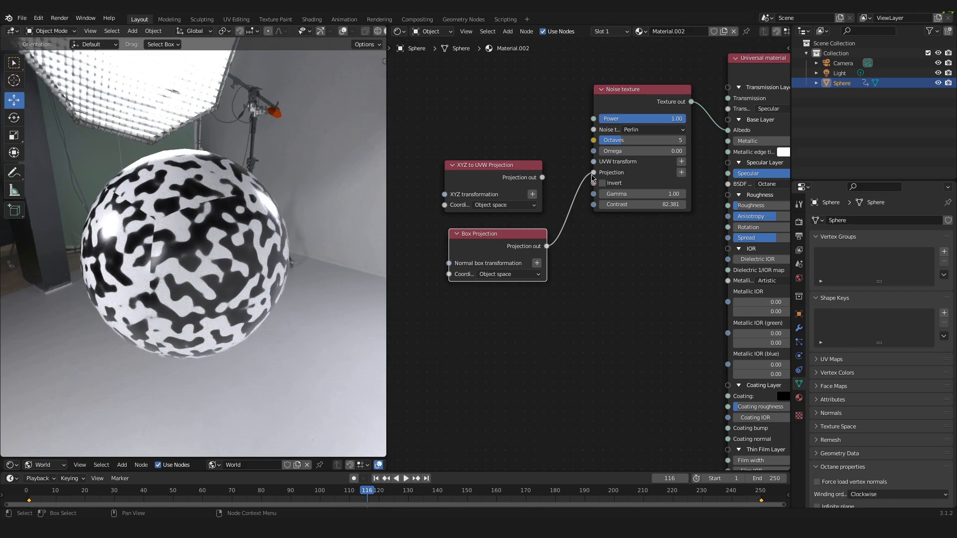
left_click_drag(545, 246, 541, 177)
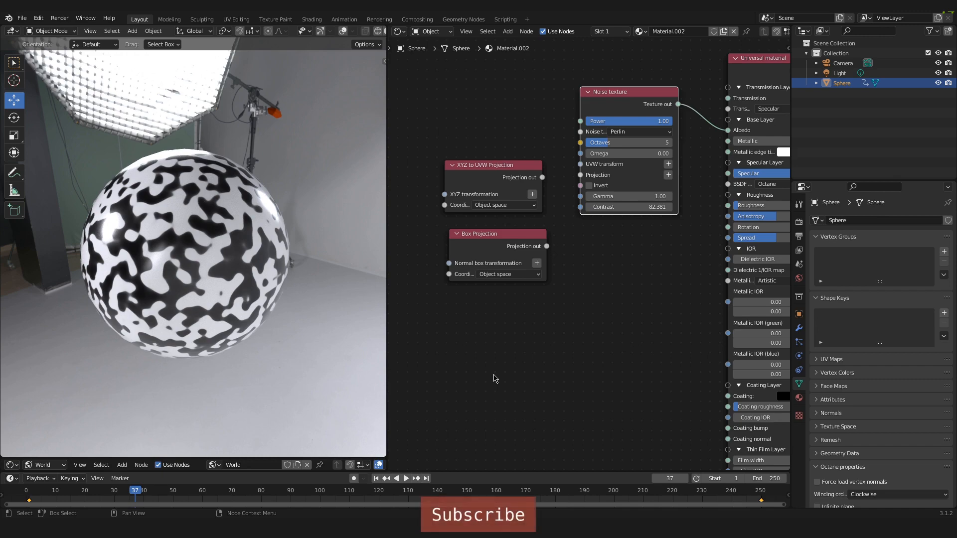
mouse_move(608, 344)
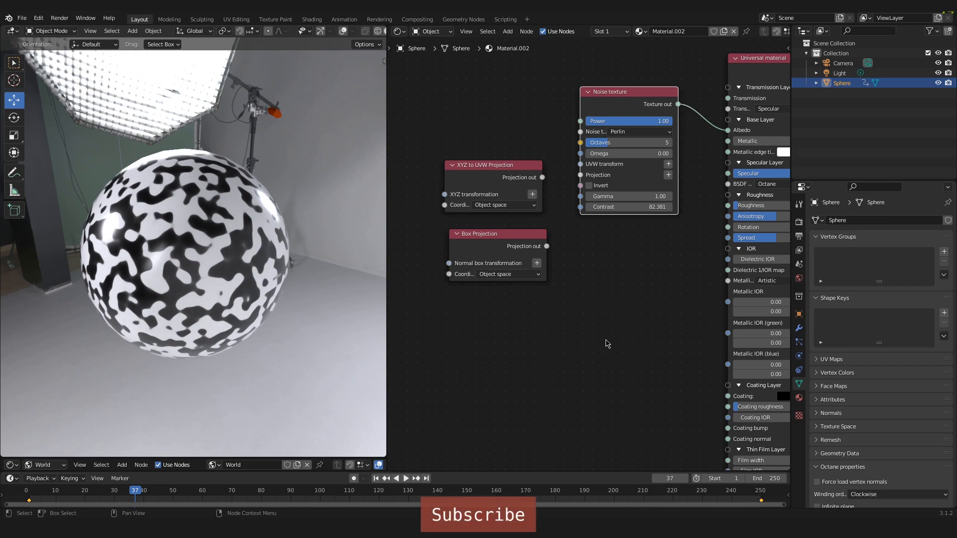